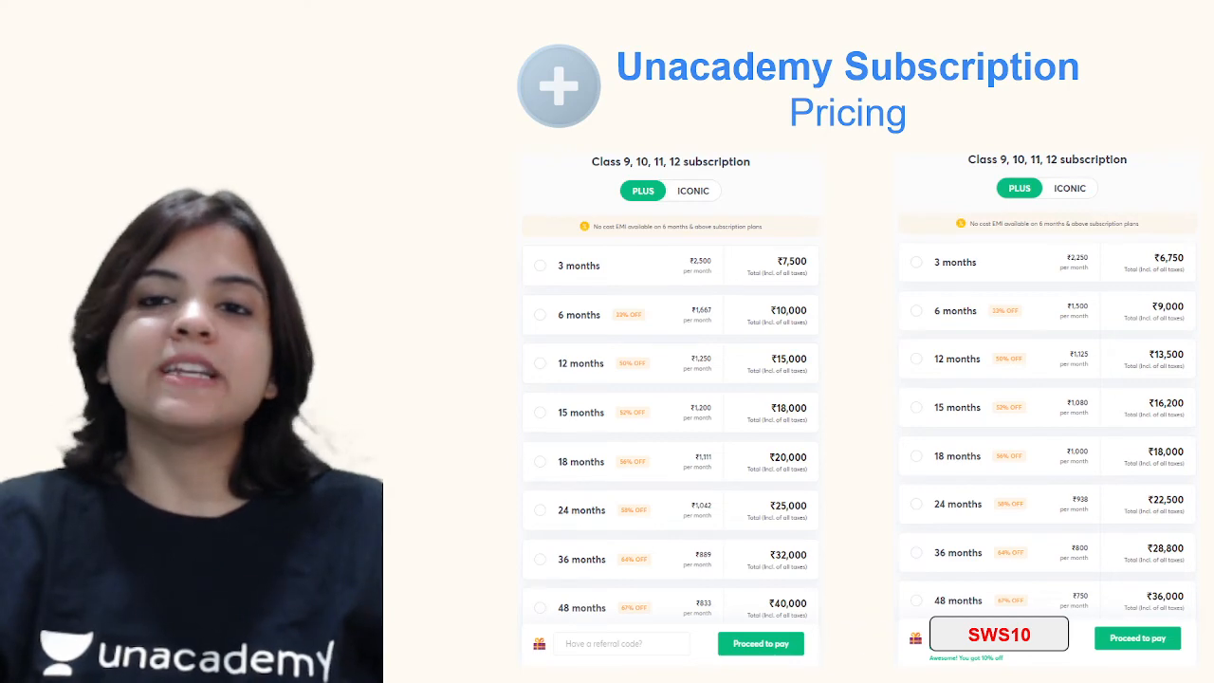
click(694, 196)
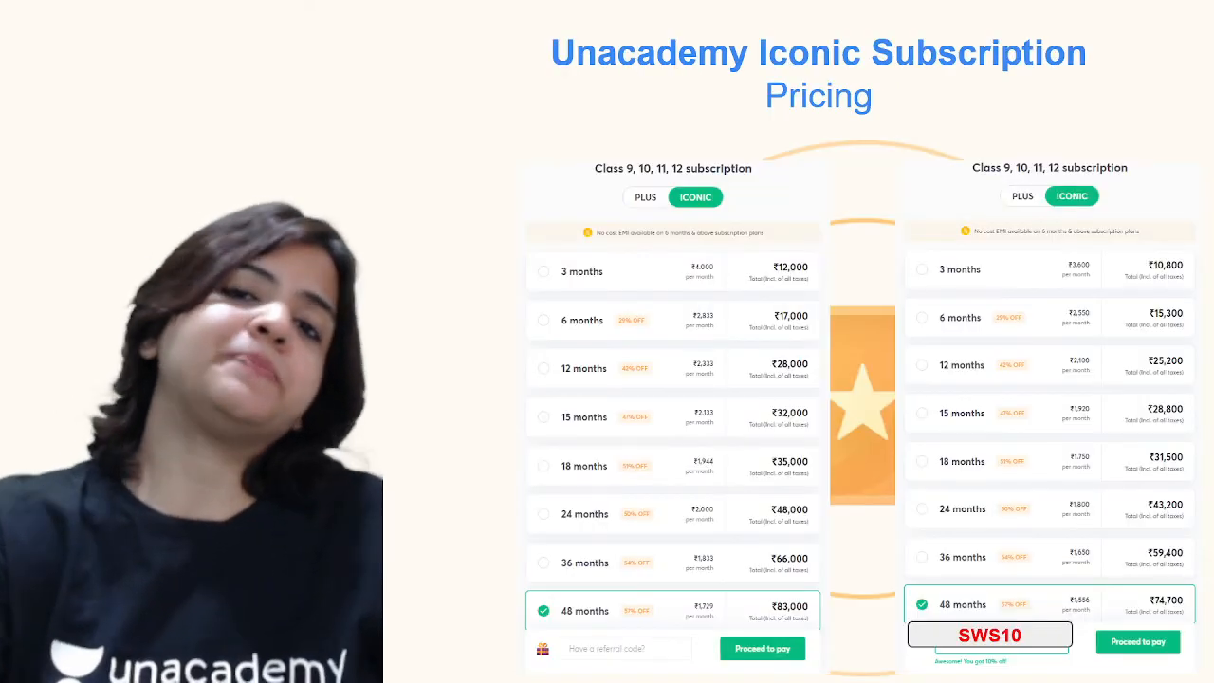